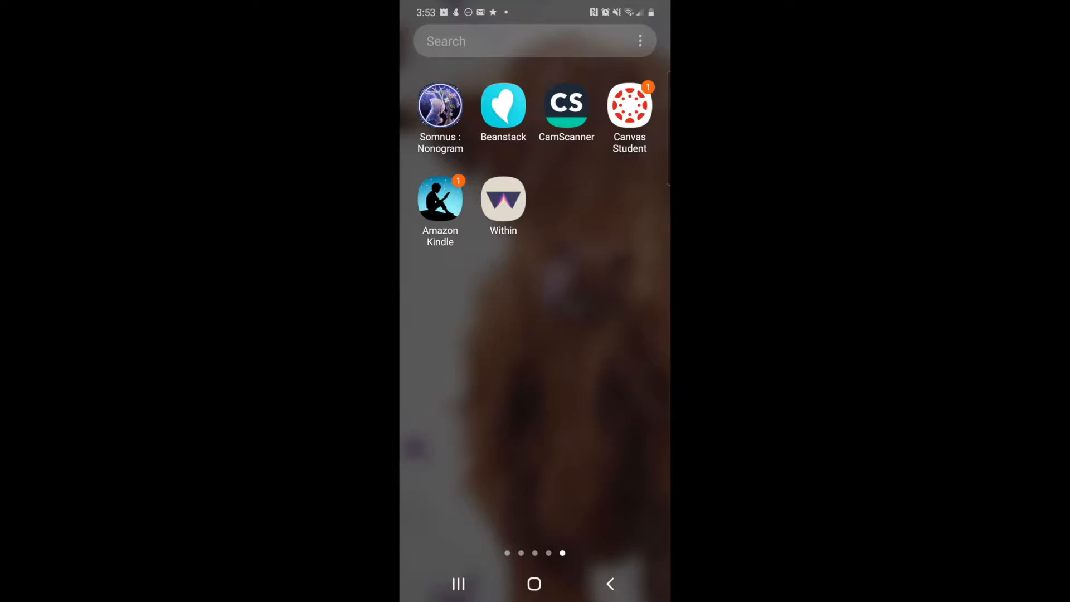
- Launch Beanstack and view the all-time reading stats on Home
click(503, 105)
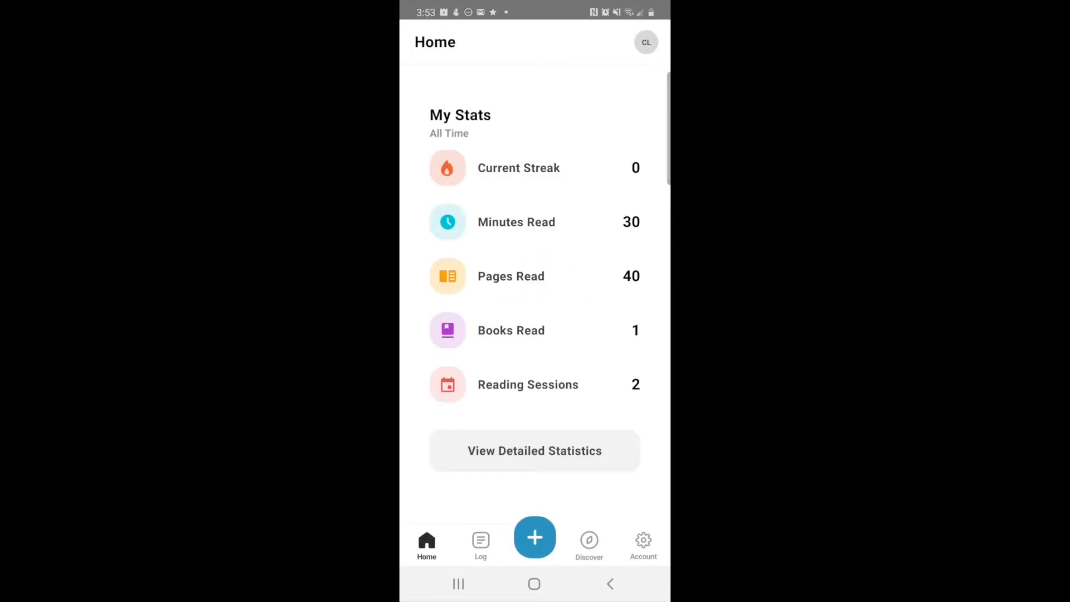
scroll(down, 3)
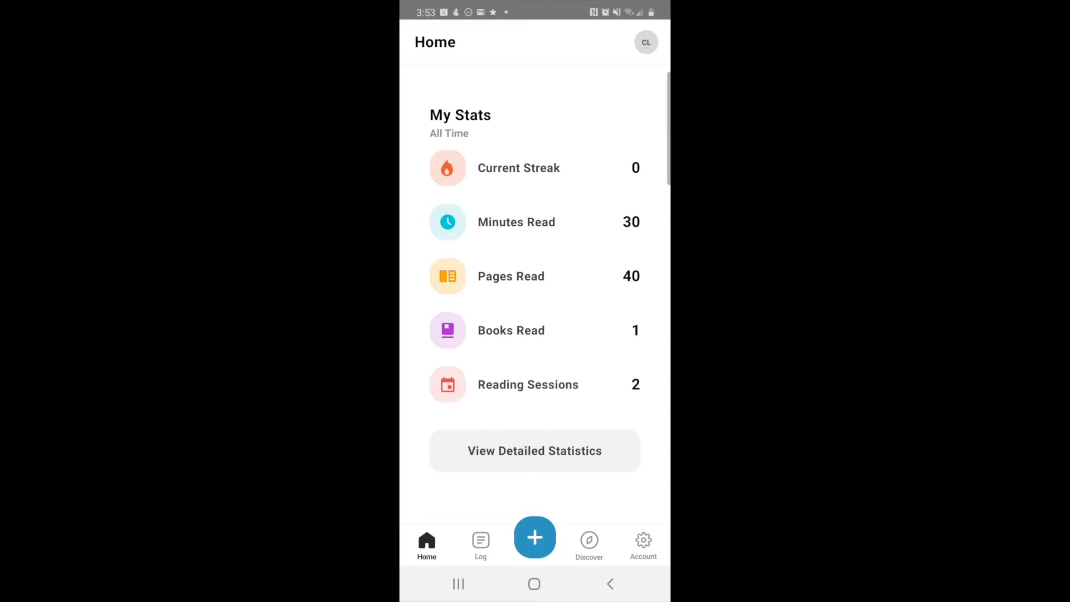
- Start a new Reading log with Carteen chosen as the reader
click(534, 537)
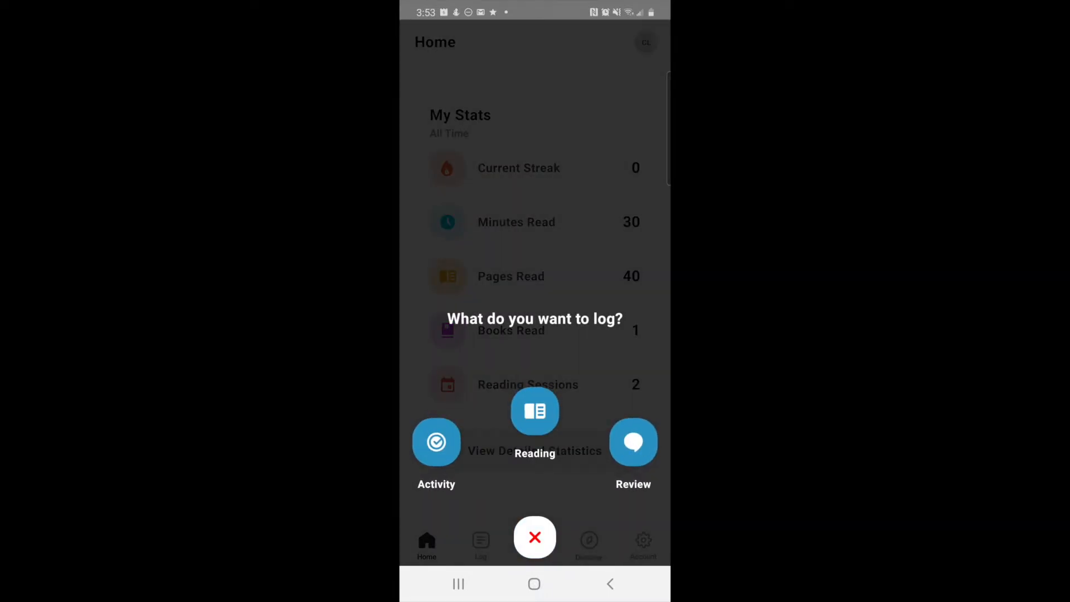
click(535, 410)
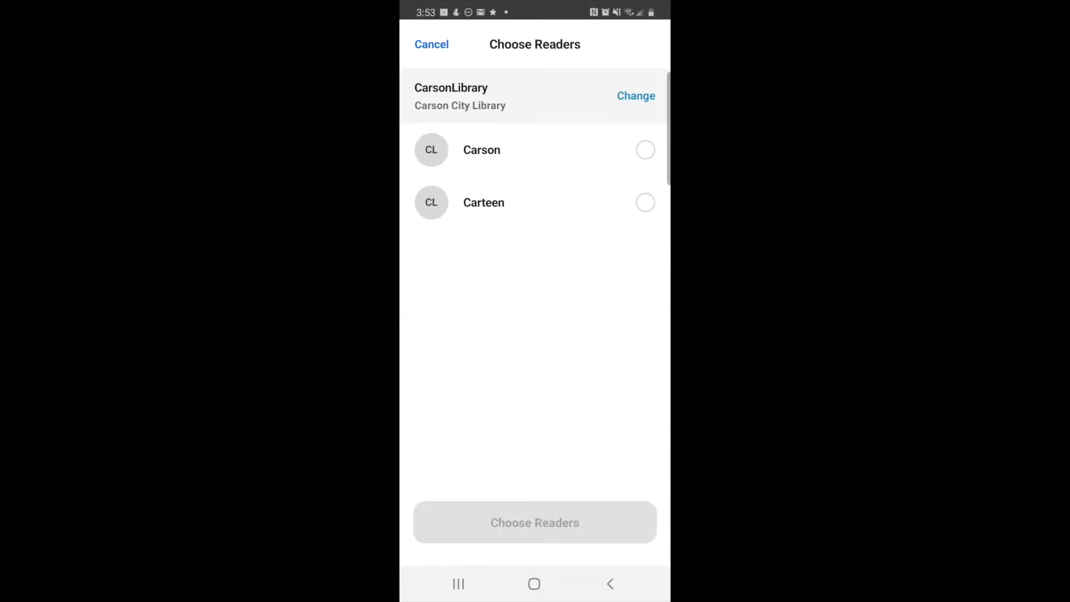
click(645, 201)
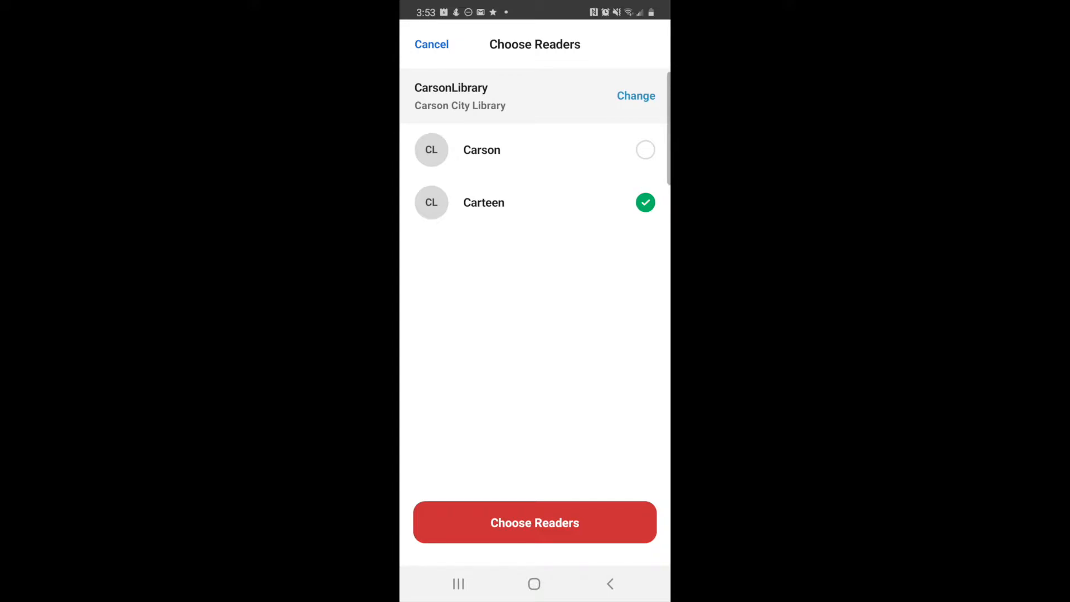
click(535, 521)
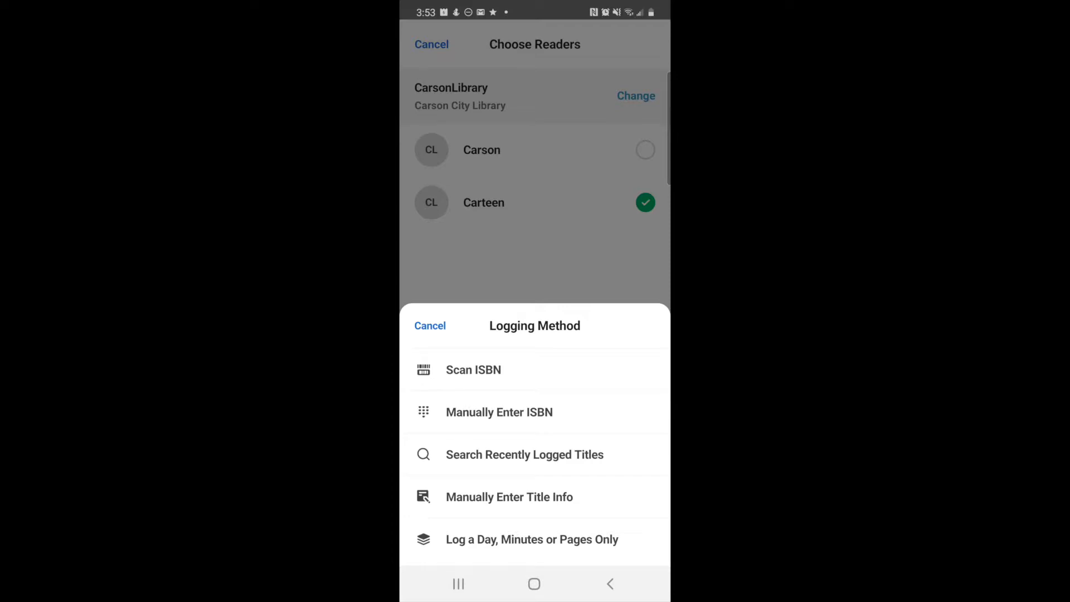
- Manually enter the title 'Harry Potter and the Sorcerers Stone' with author JK Rowling
click(509, 498)
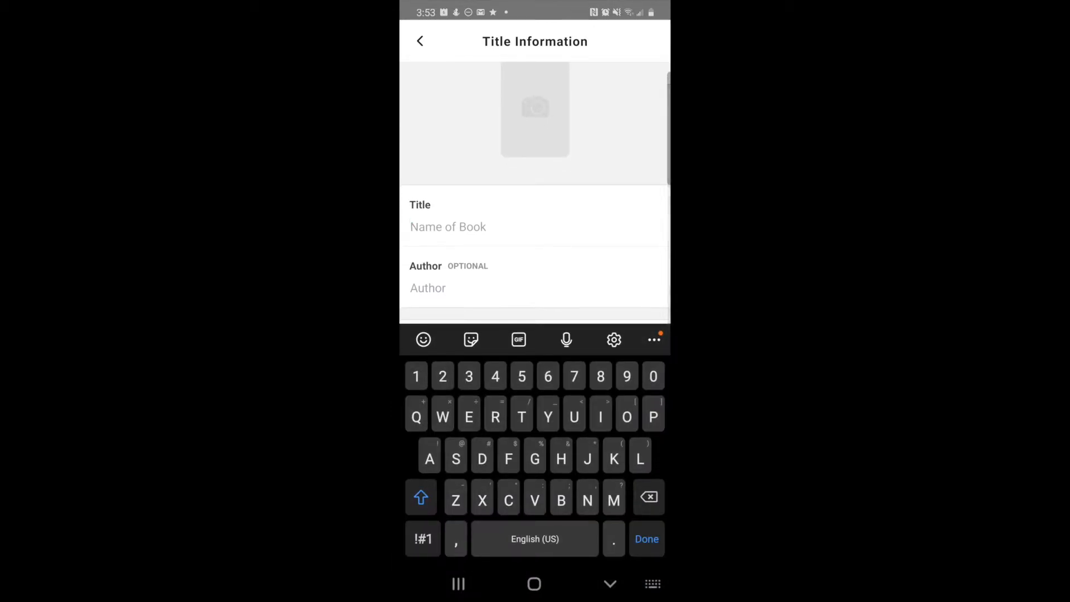
text(Harry Potter)
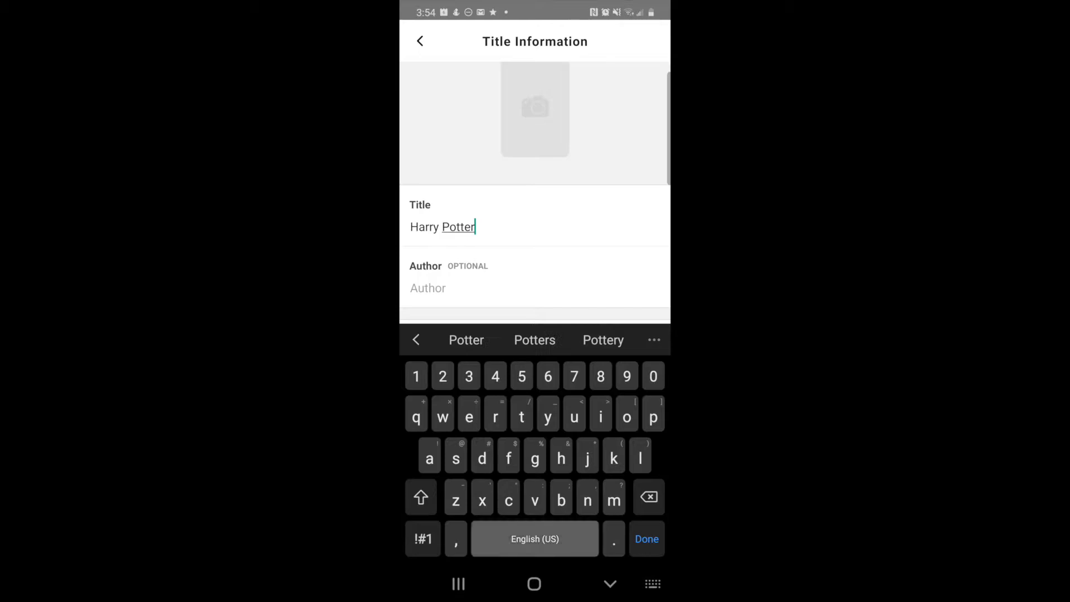
text(and the S)
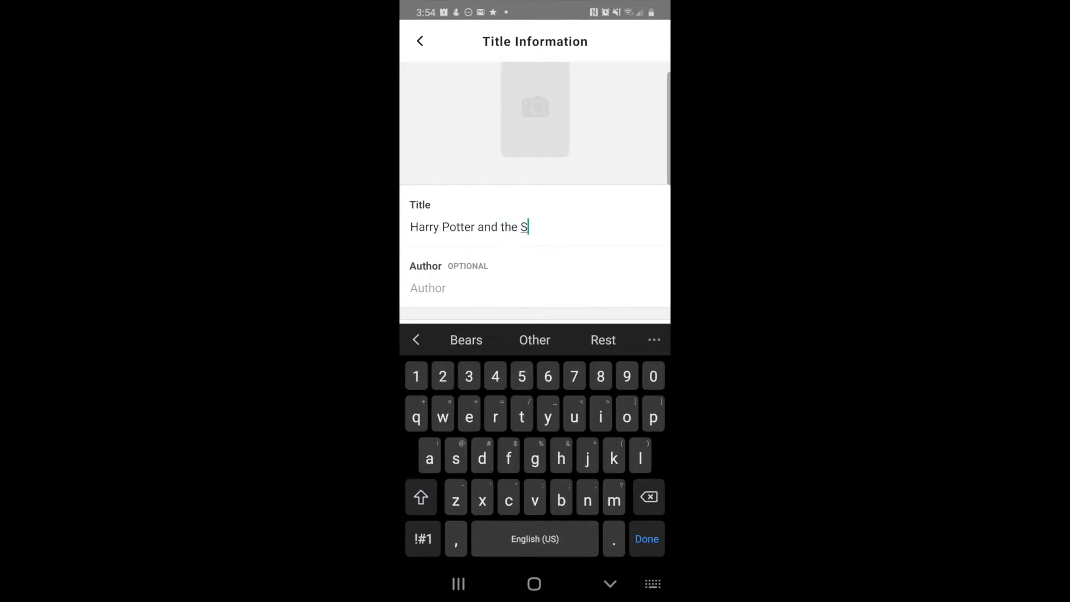
text(oercerers S)
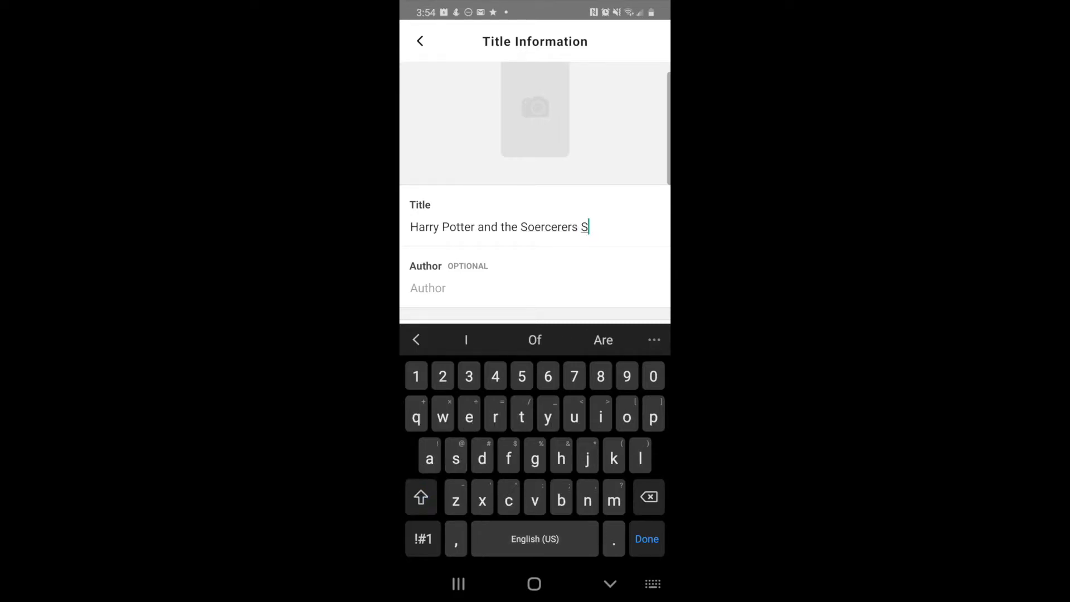
text(tone)
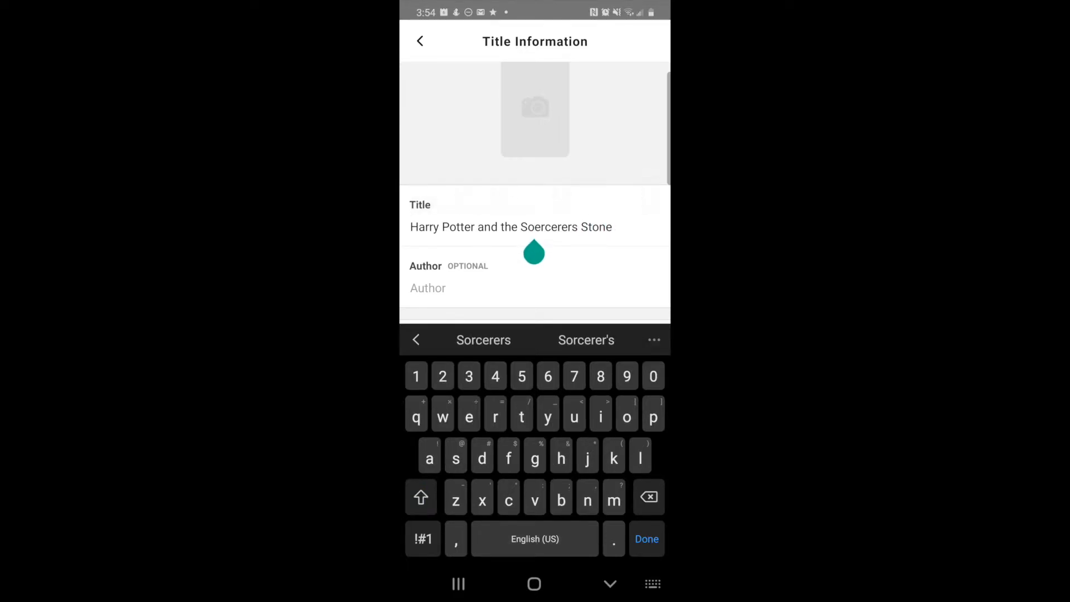
click(484, 340)
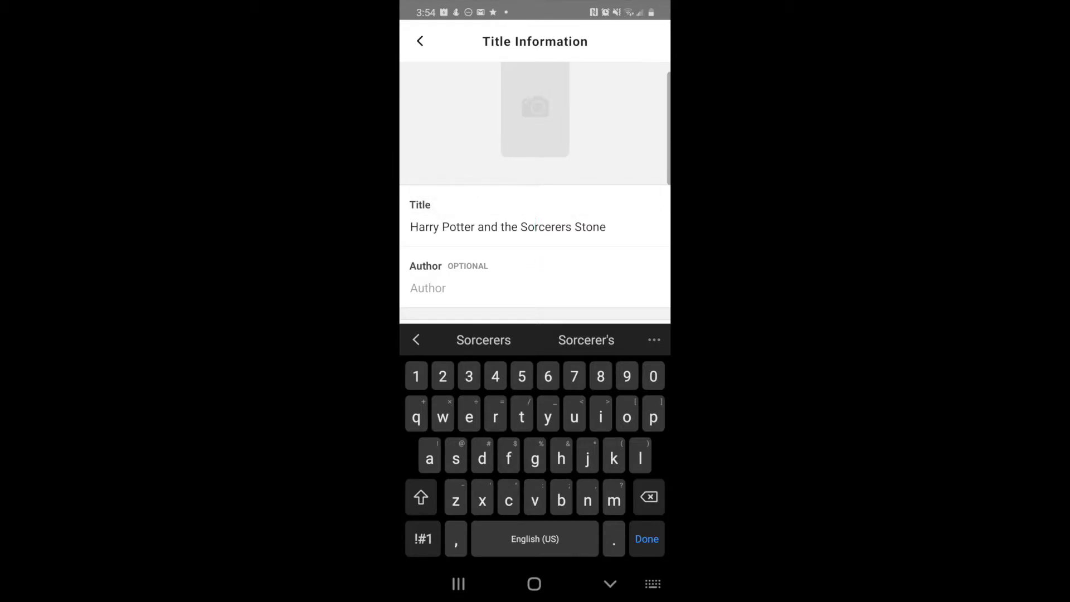
text(J)
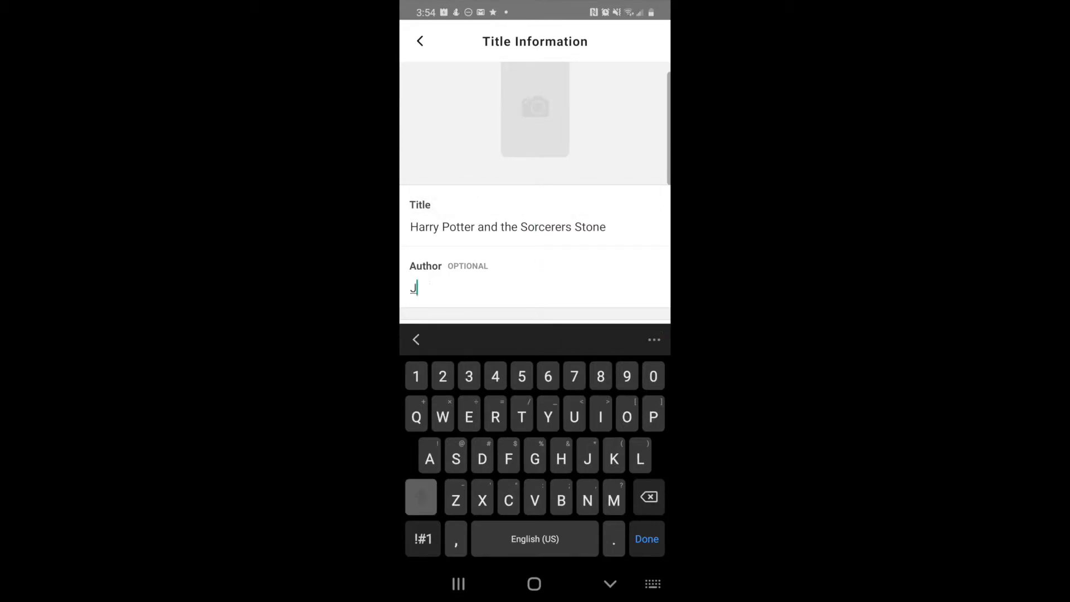
text(k Rowling)
text(1)
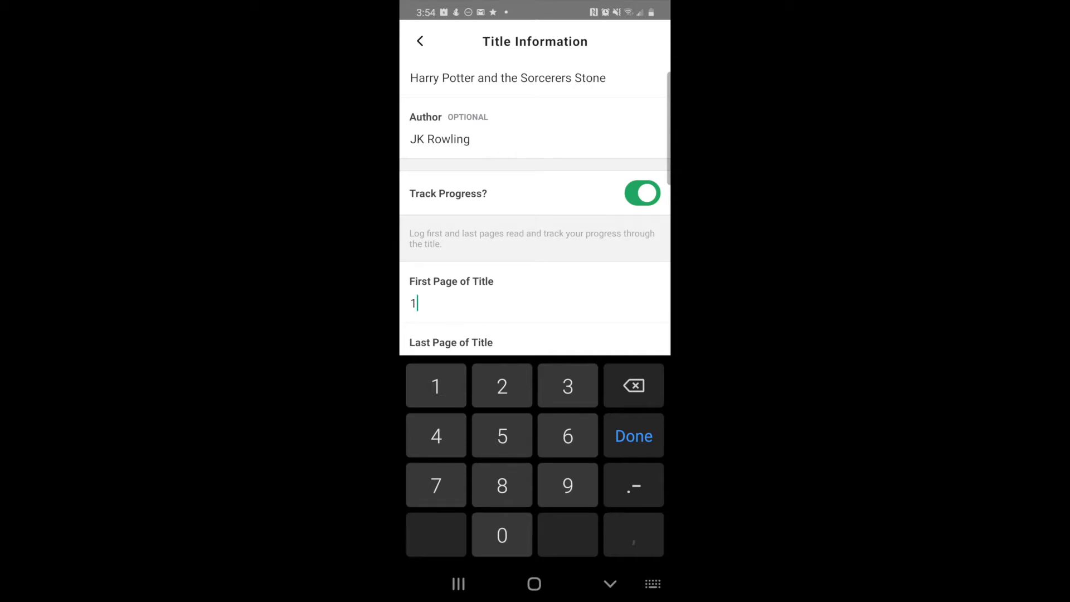
- Set the book's last page to 350 and save the new title
click(633, 435)
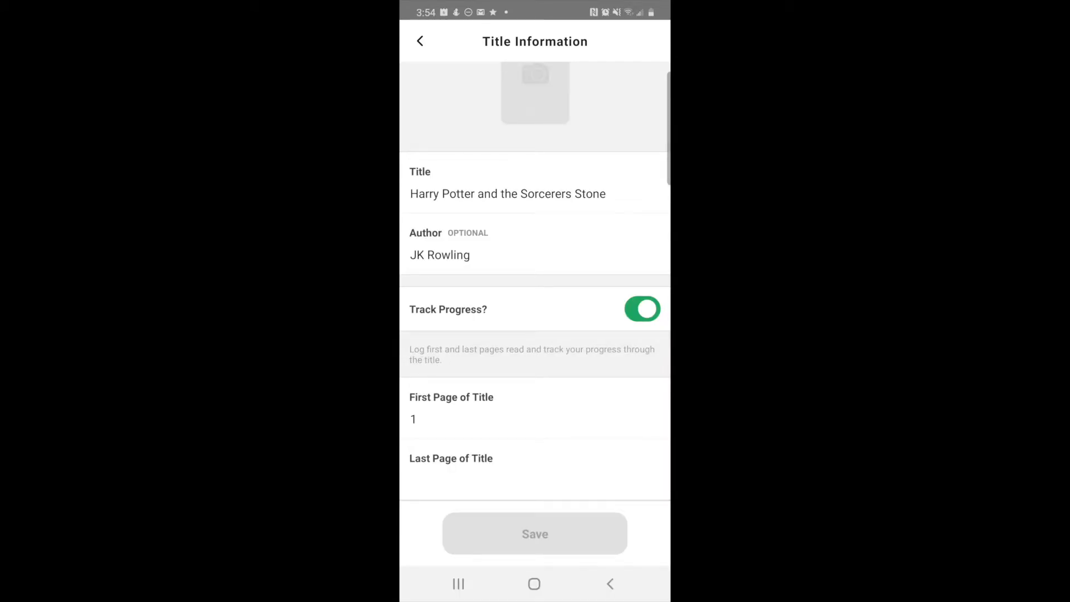
text(350)
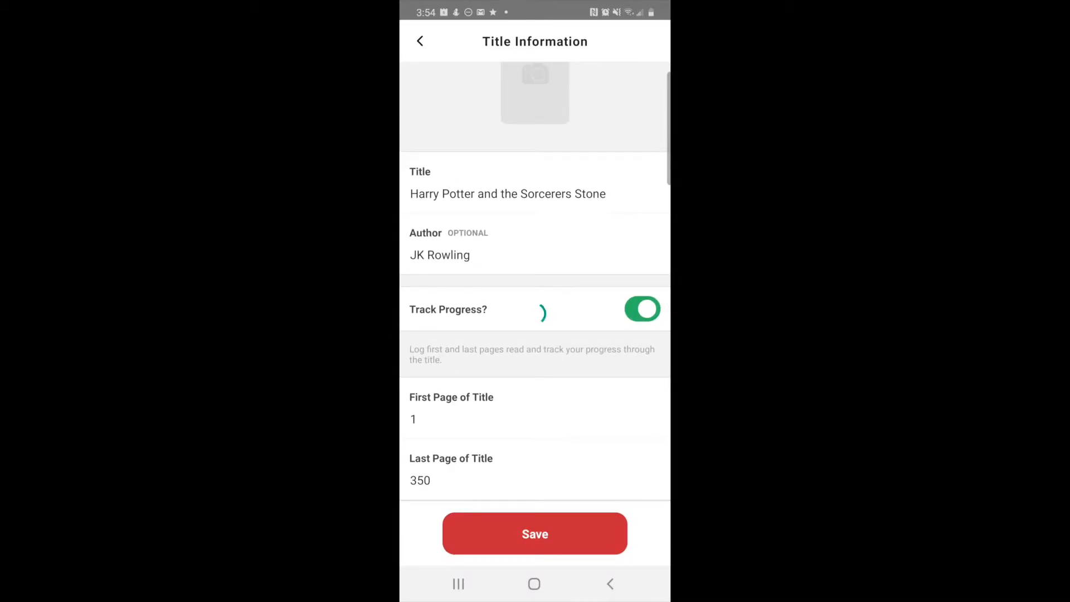
click(535, 534)
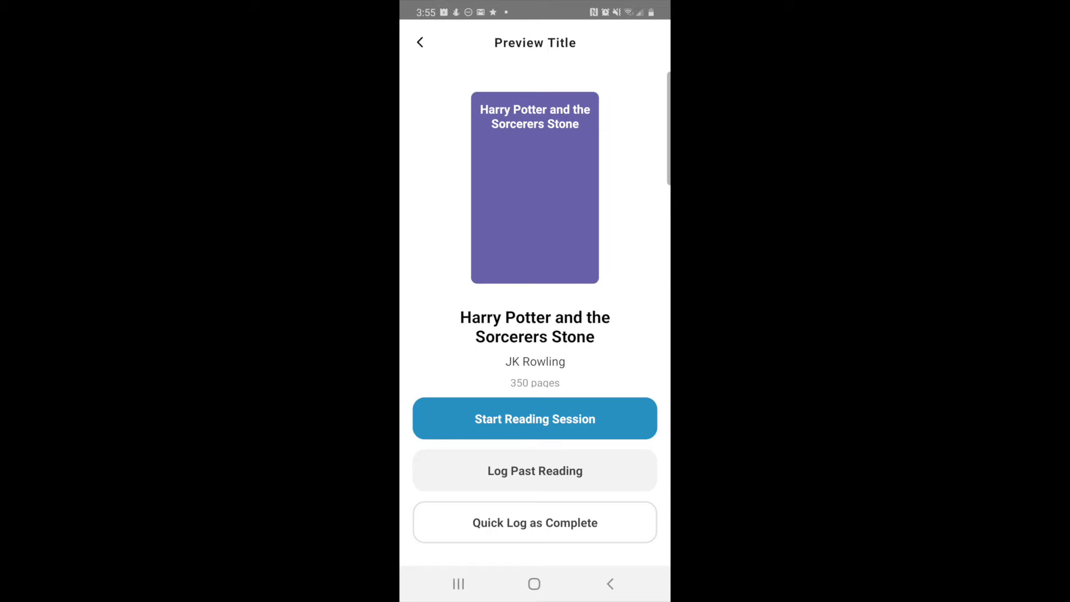
- Run a timed reading session for the book, then end it with first page 1
click(535, 418)
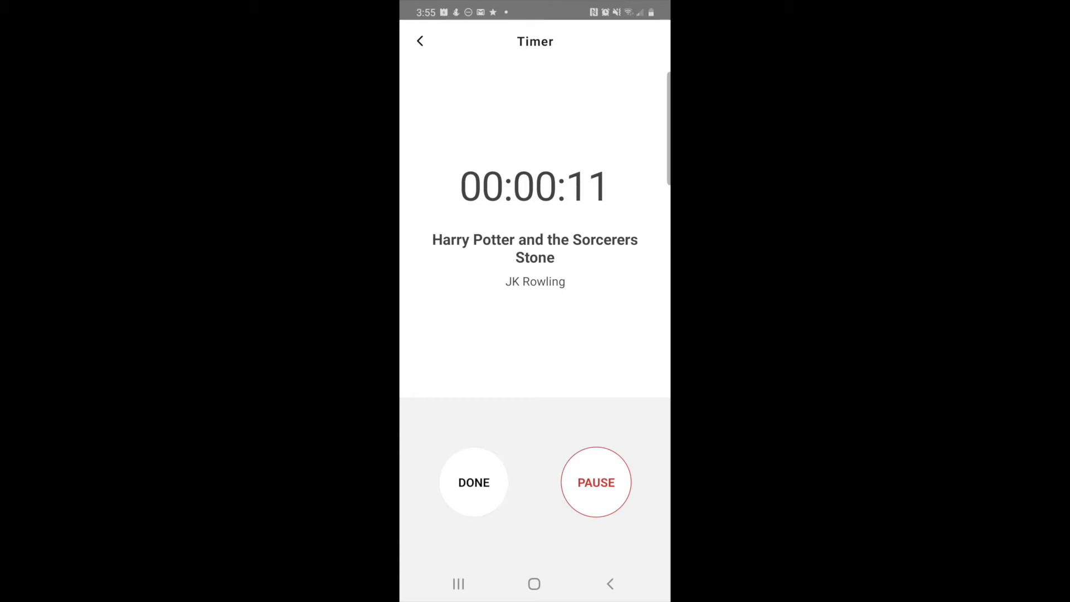
click(595, 483)
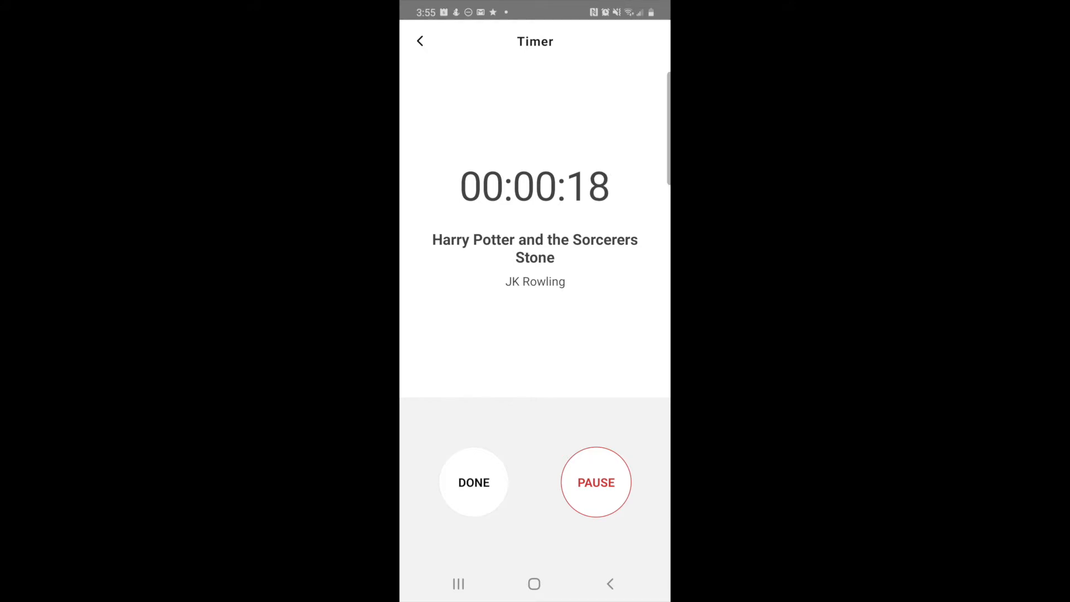
click(474, 482)
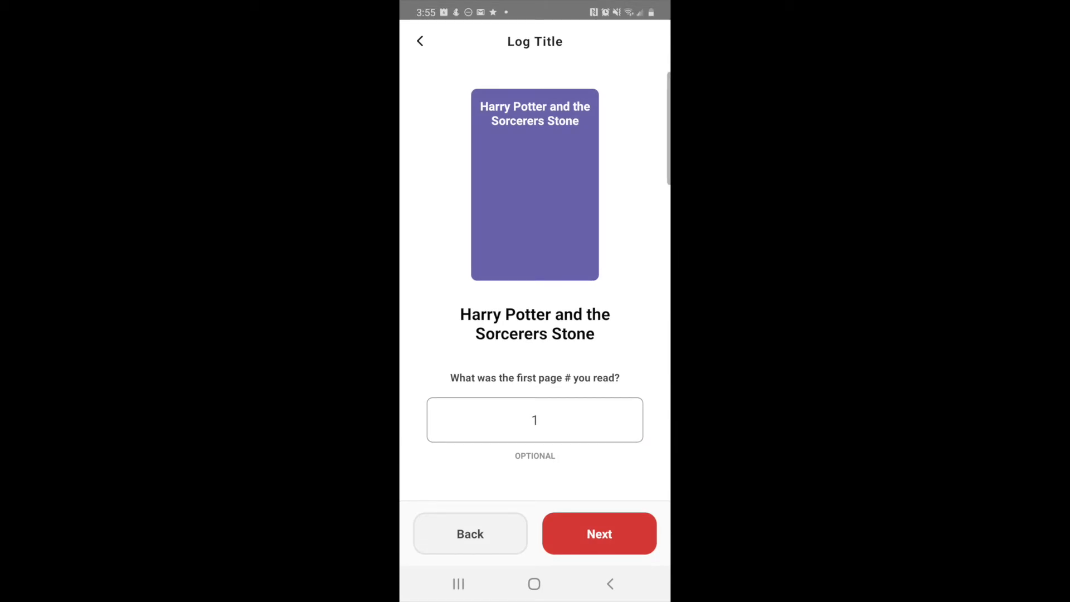
- Log last page 2, leave the book as not finished, and submit the reading
click(599, 533)
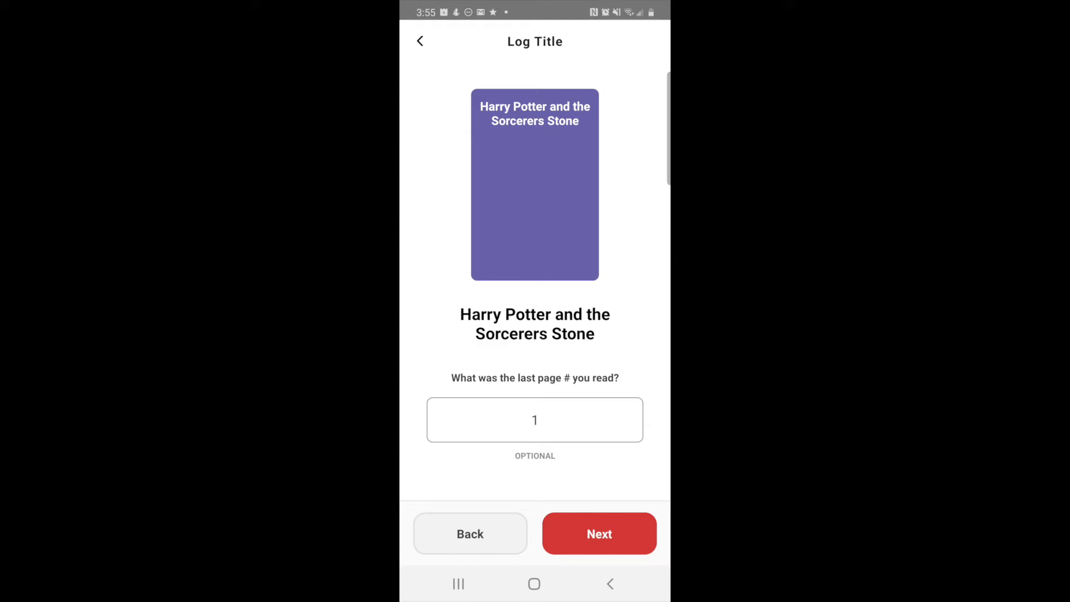
click(535, 419)
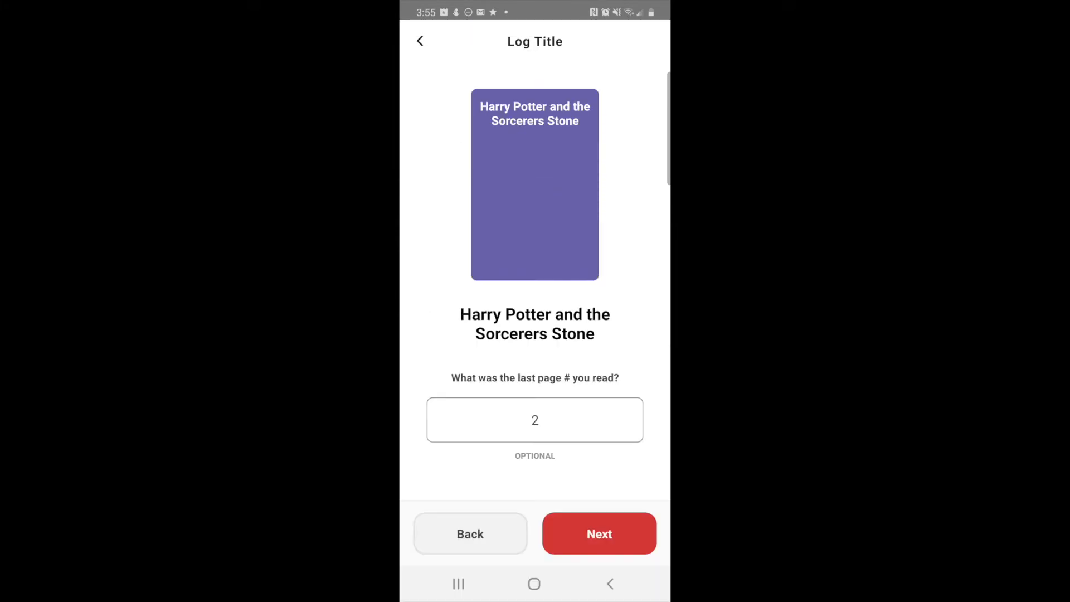
click(598, 532)
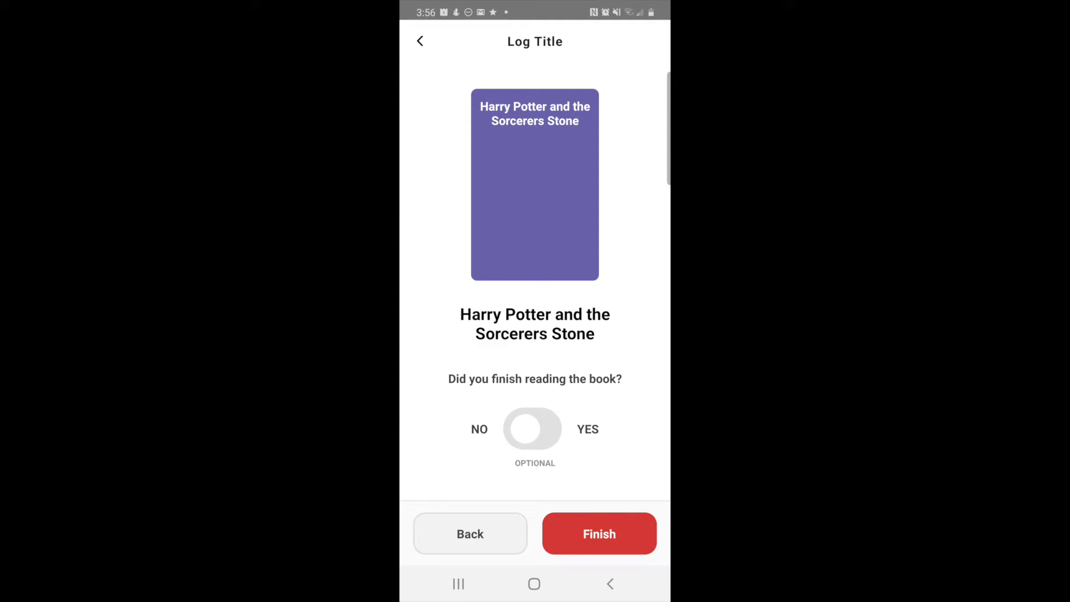
click(533, 429)
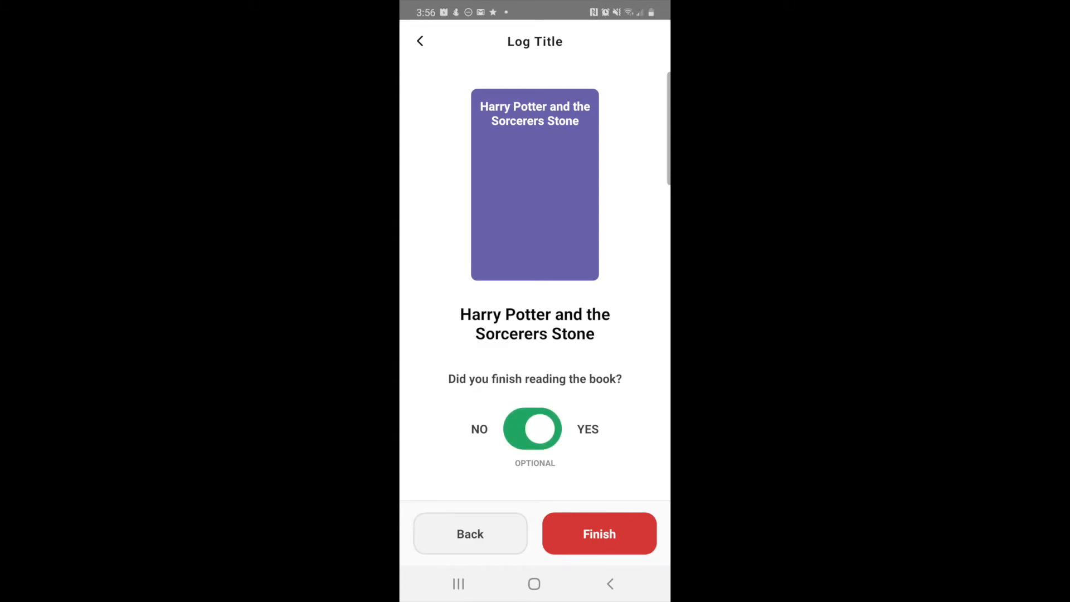
click(533, 428)
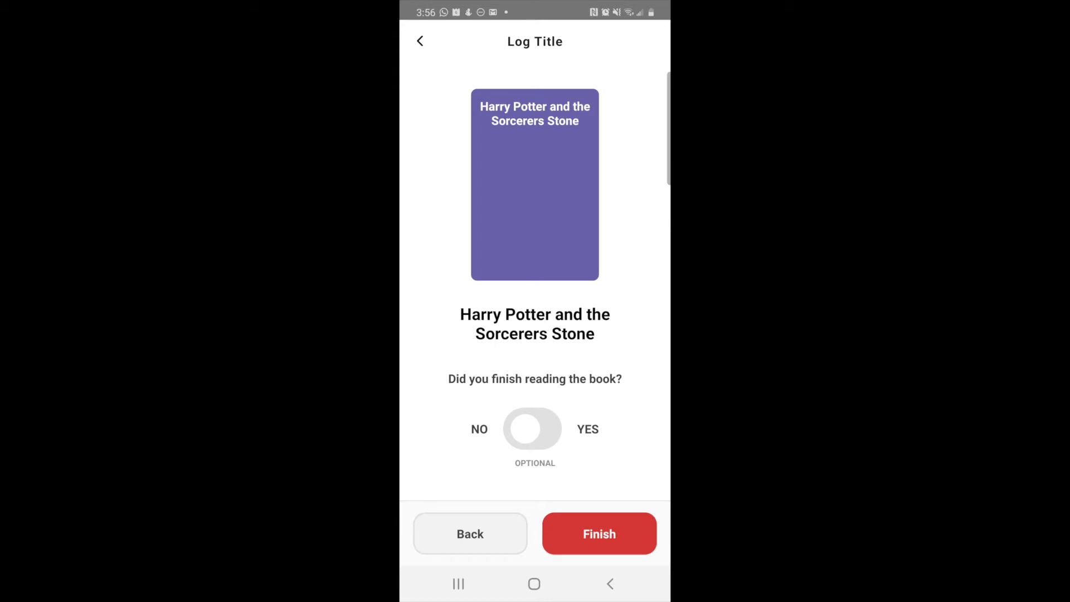
click(598, 533)
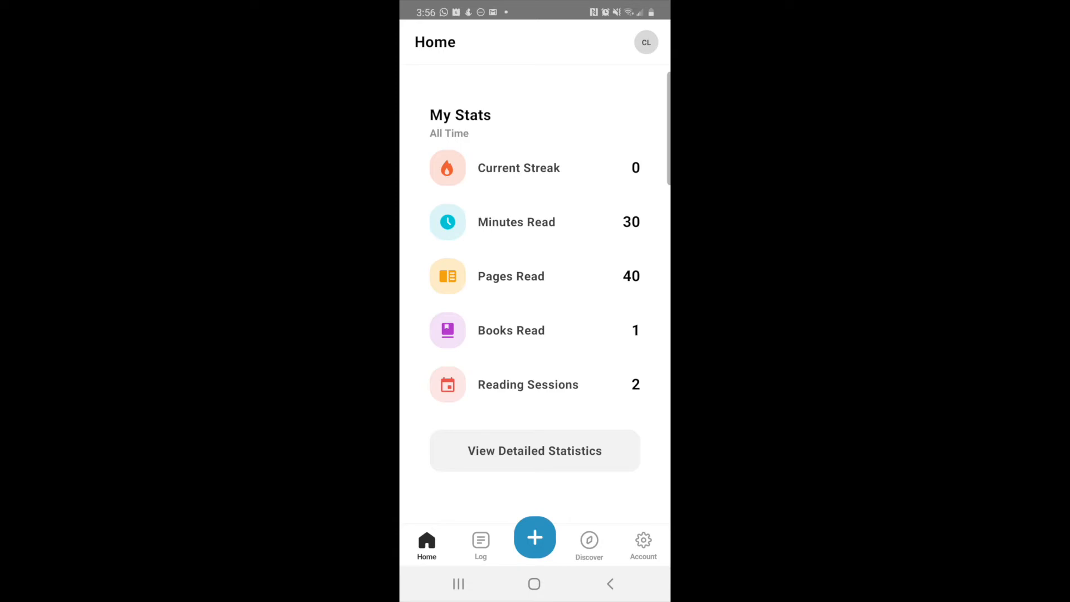
- Start another Reading log for Carteen and pick Harry Potter from recently logged titles
click(535, 537)
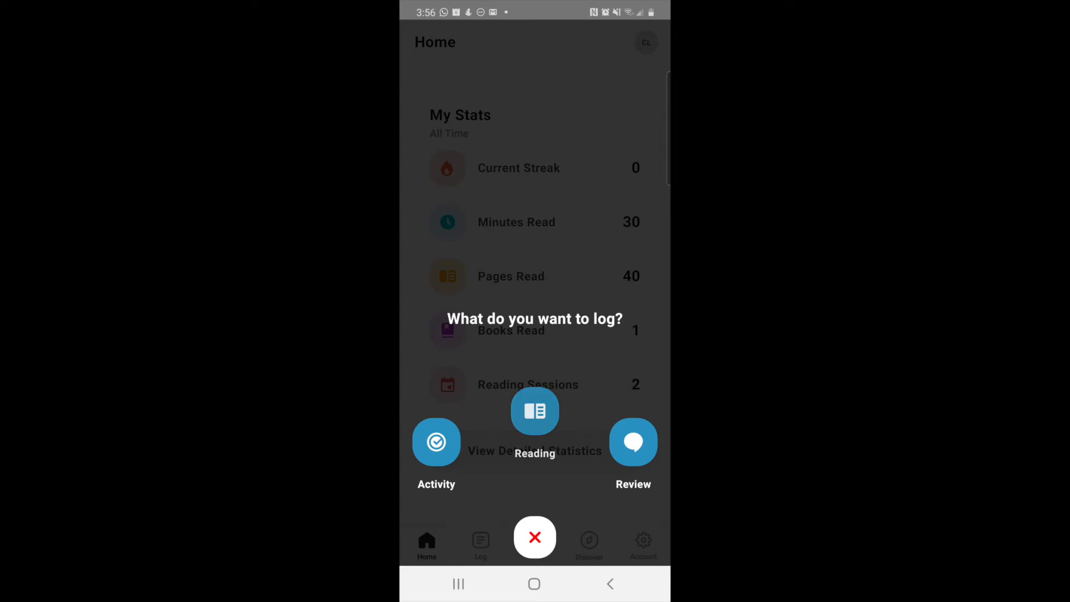
click(535, 411)
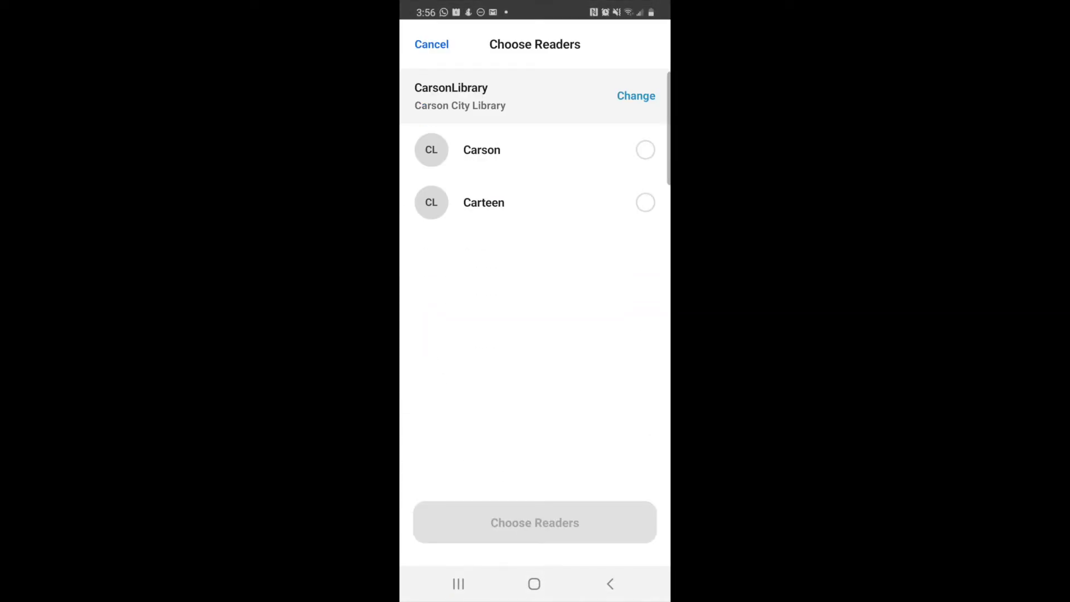
click(645, 202)
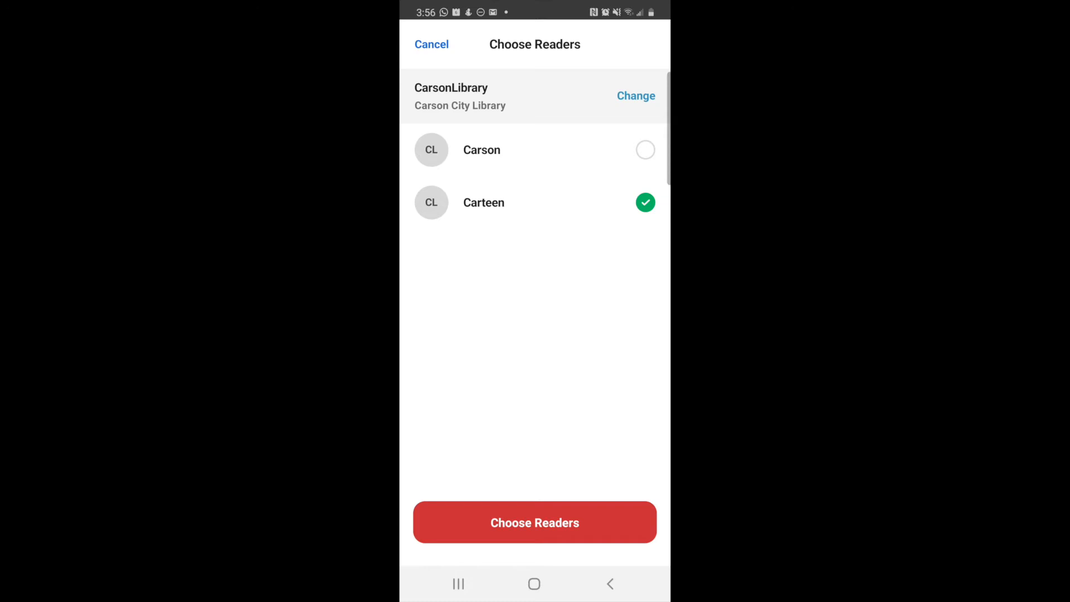
click(535, 522)
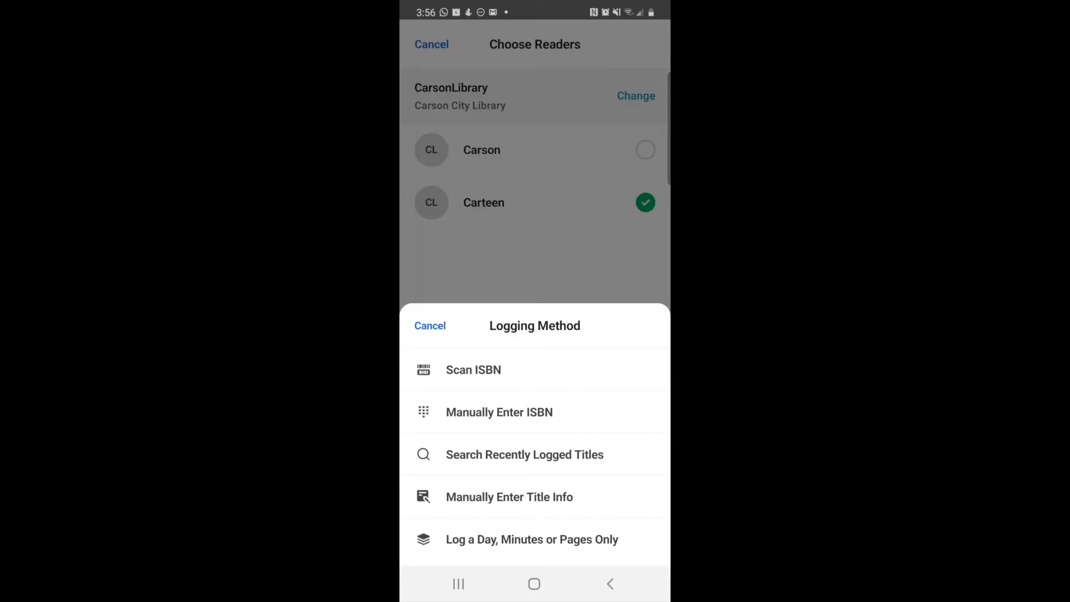
click(523, 455)
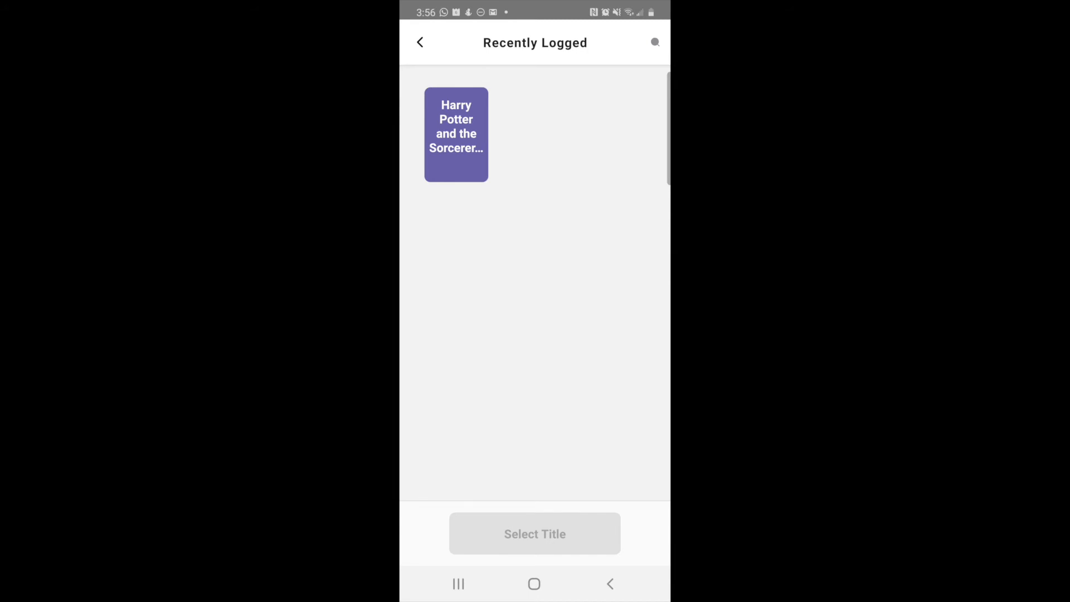
click(457, 134)
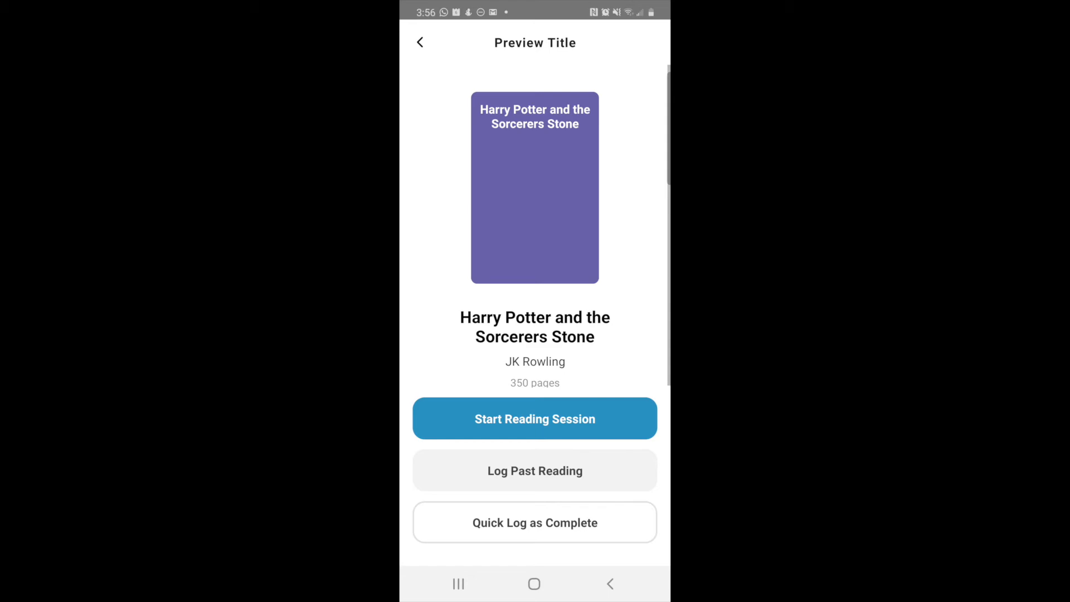
- Log a past reading of the book from page 3 to page 25
click(535, 471)
text(3)
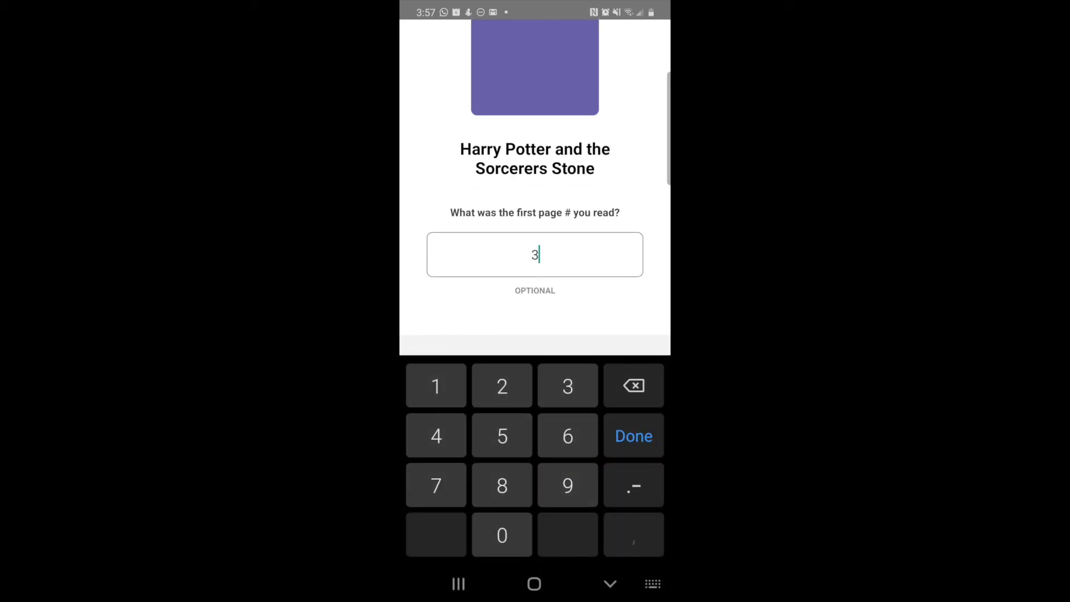
click(633, 435)
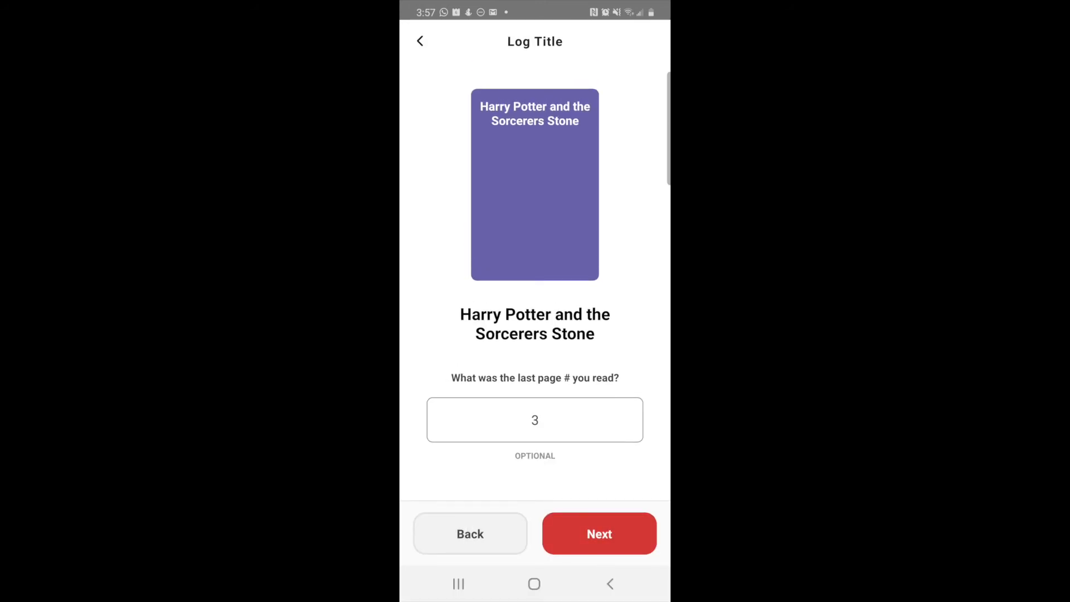
click(535, 420)
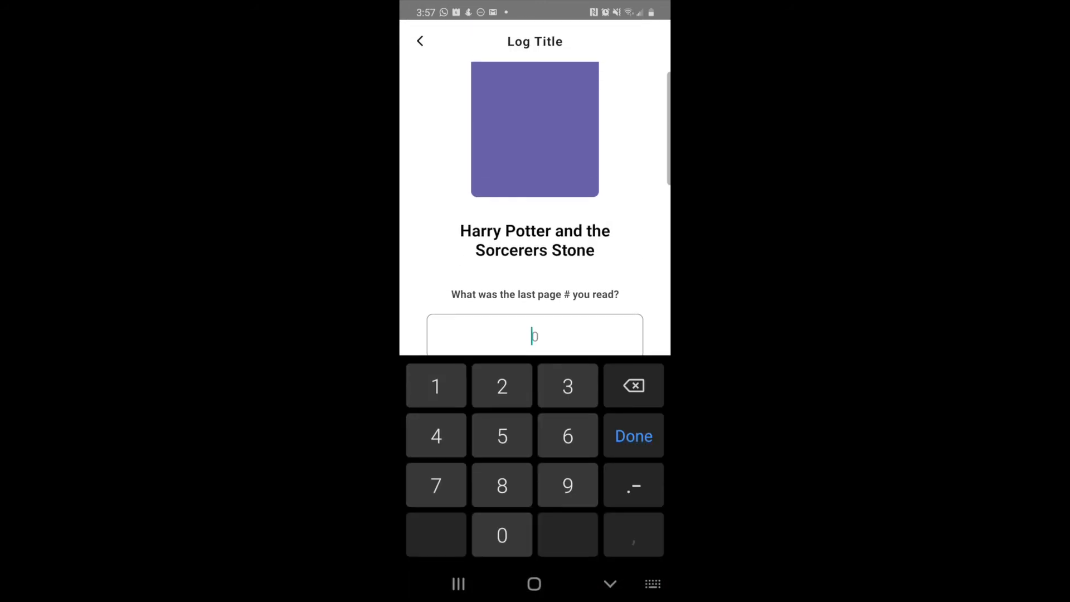
click(436, 386)
text(25)
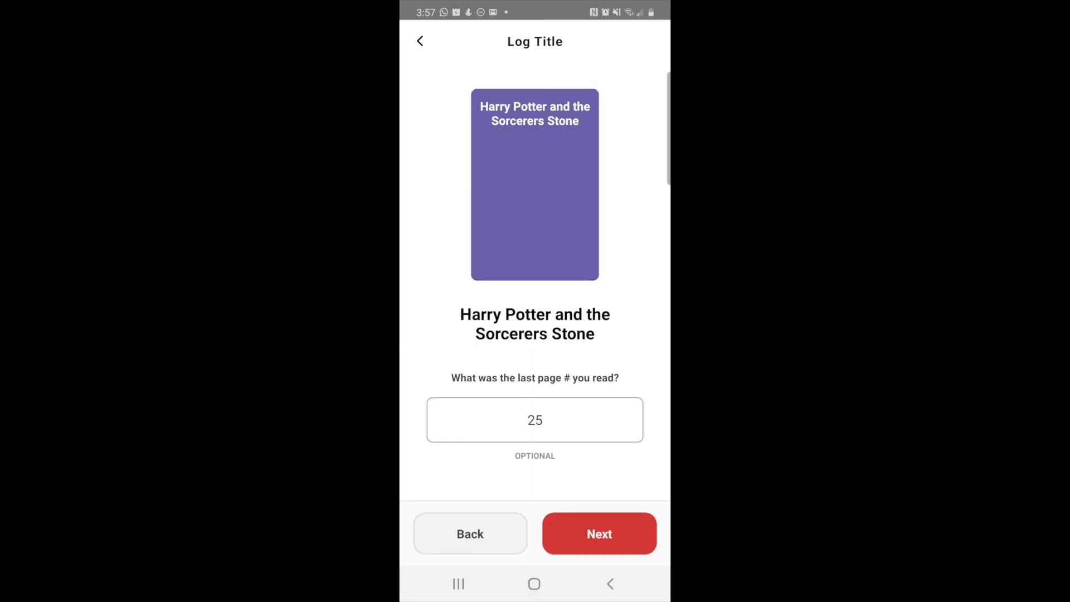
- Submit the past reading as not finished and review the Home stats
click(598, 534)
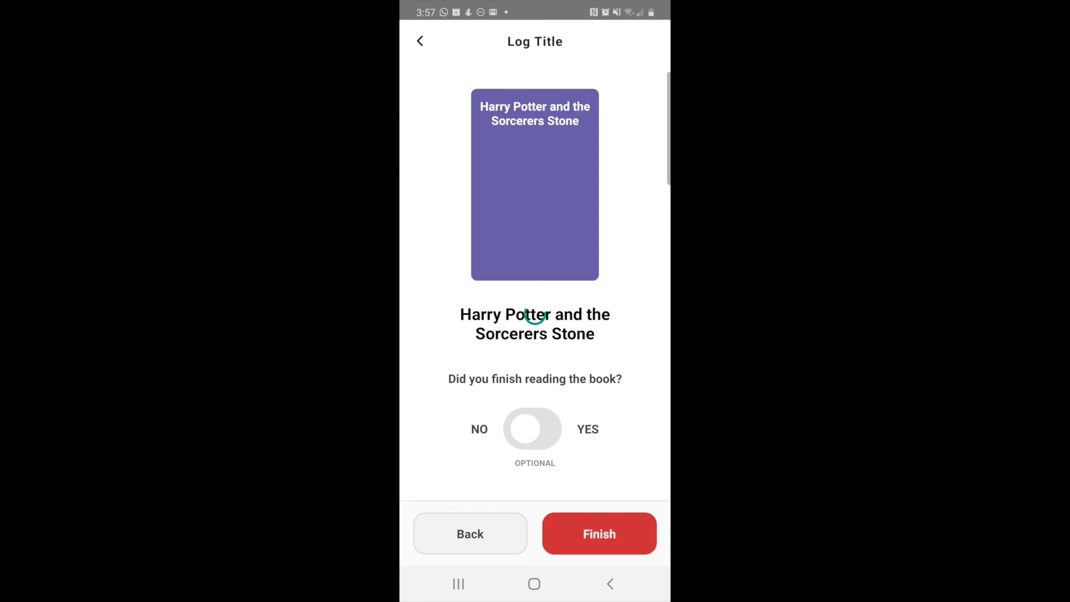
click(599, 533)
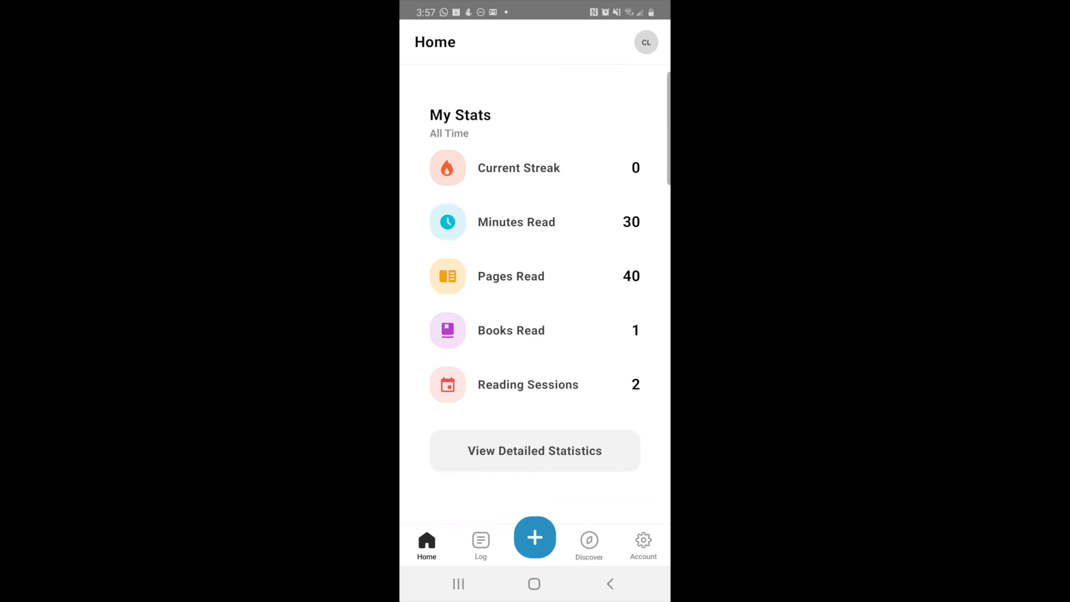
scroll(down, 3)
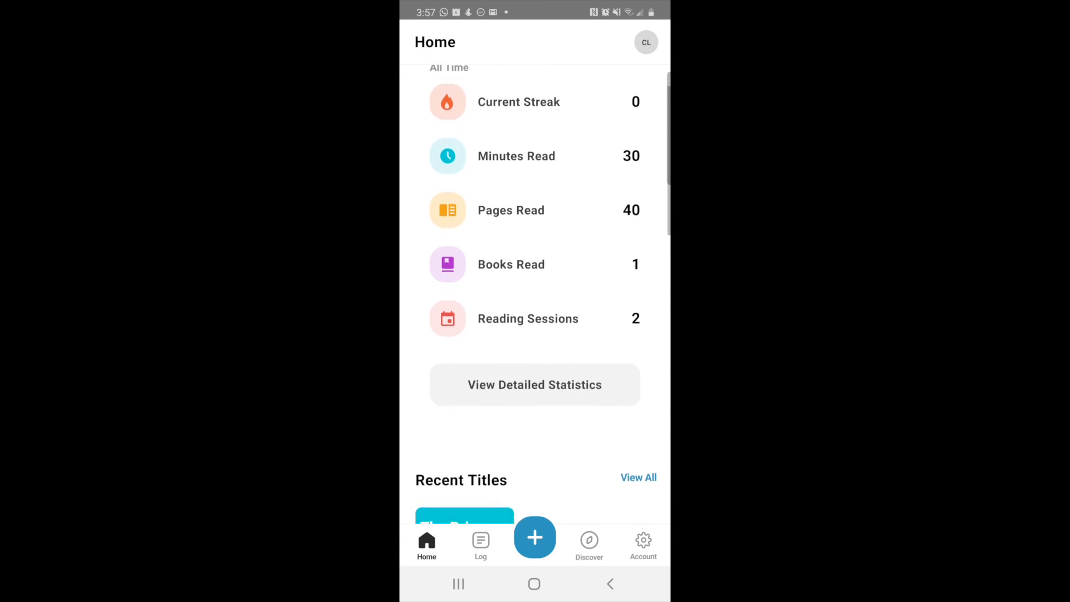